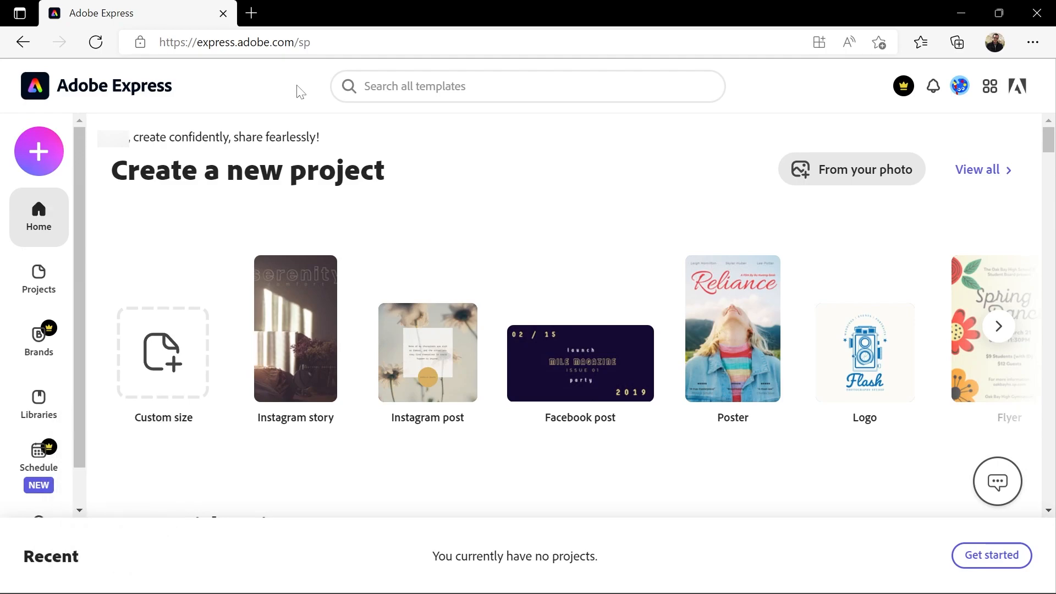
pyautogui.moveTo(37, 163)
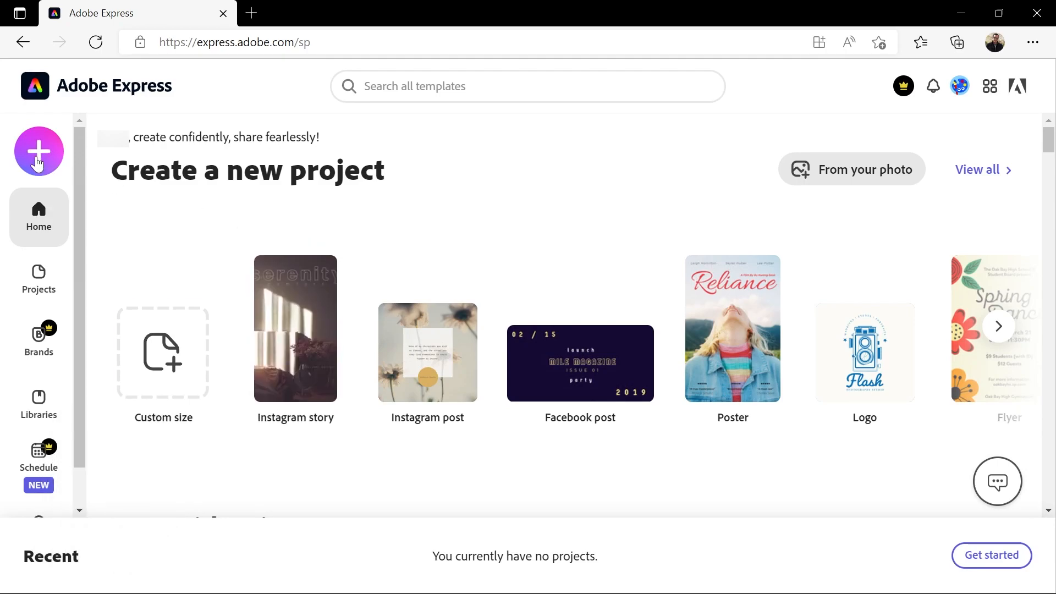
# Open the purple + menu listing new project types and quick actions.
pyautogui.click(38, 151)
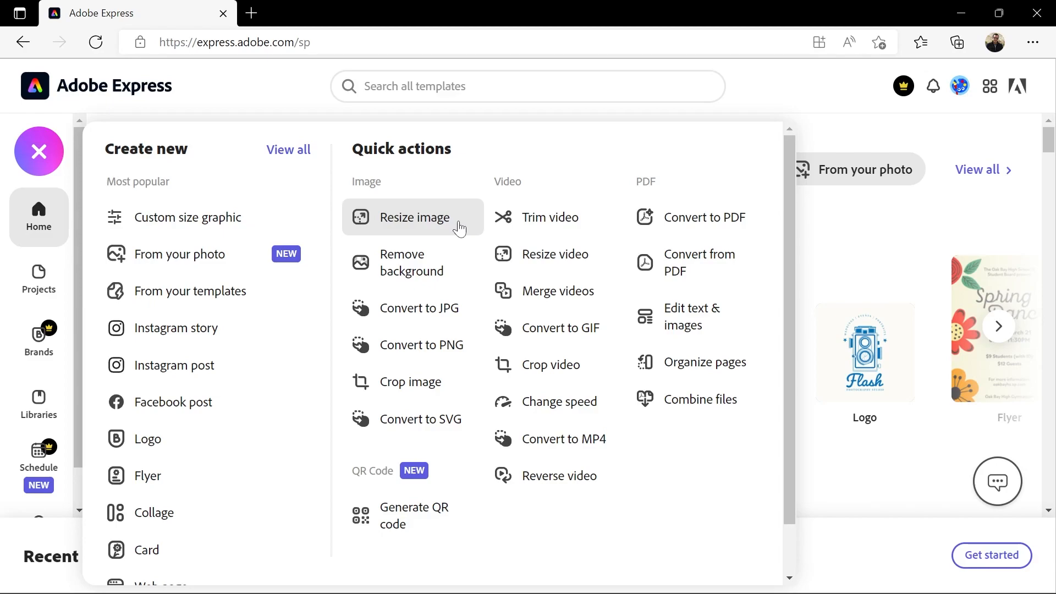
# Launch the Resize image quick action for the bicycle photo.
pyautogui.click(414, 217)
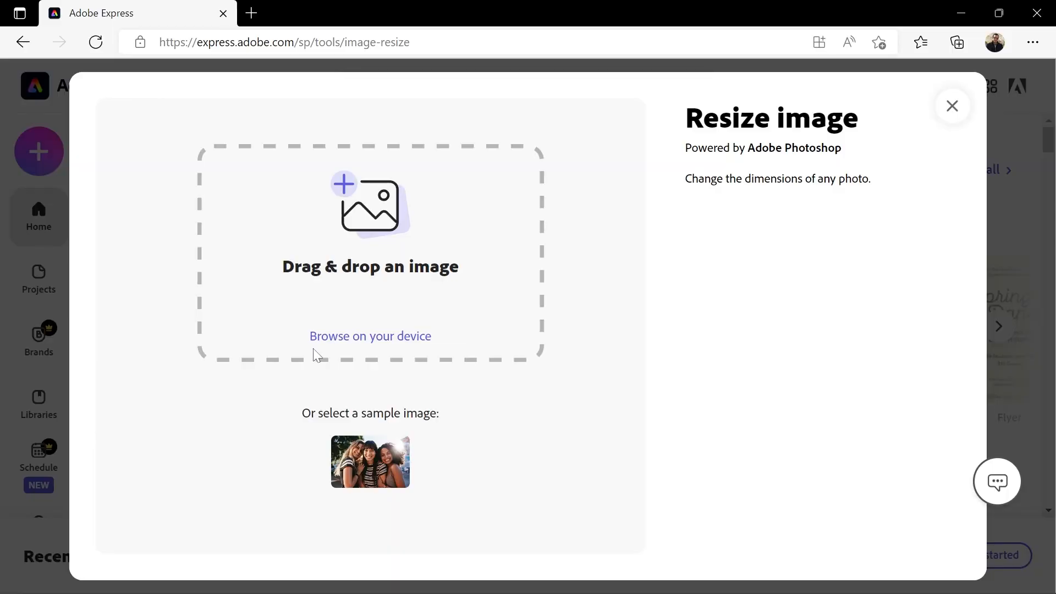
pyautogui.moveTo(353, 342)
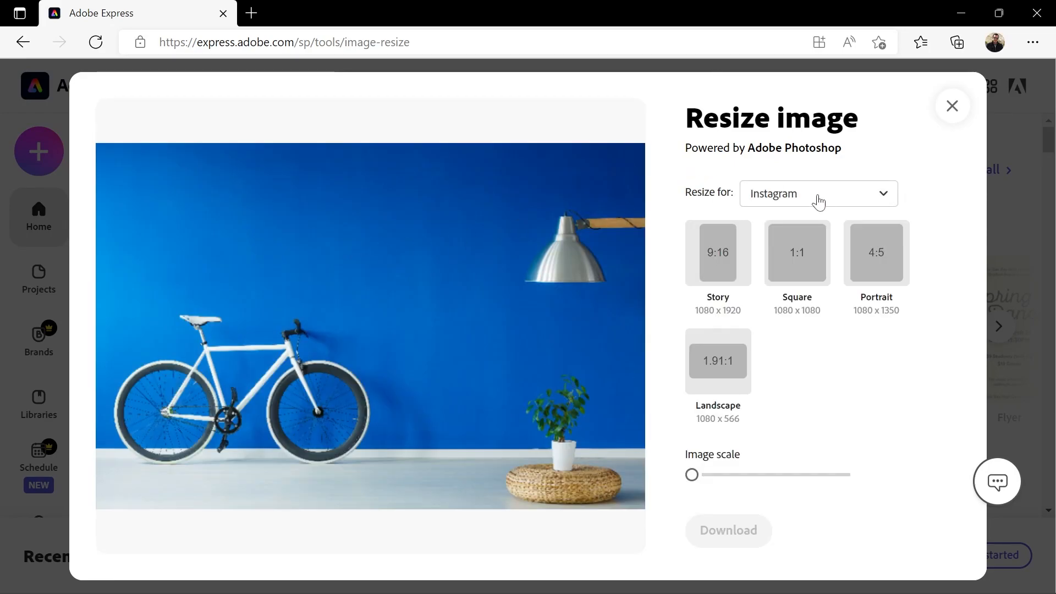
# Preview the Instagram Story crop with a slightly larger scale, then pick Instagram Square 1080×1080.
pyautogui.click(818, 193)
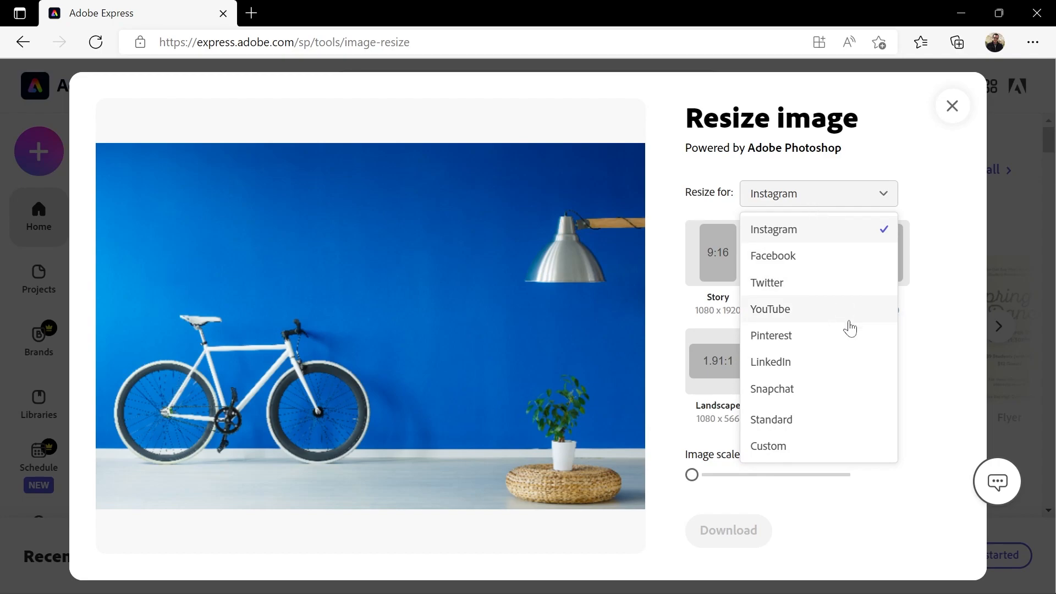
pyautogui.moveTo(849, 297)
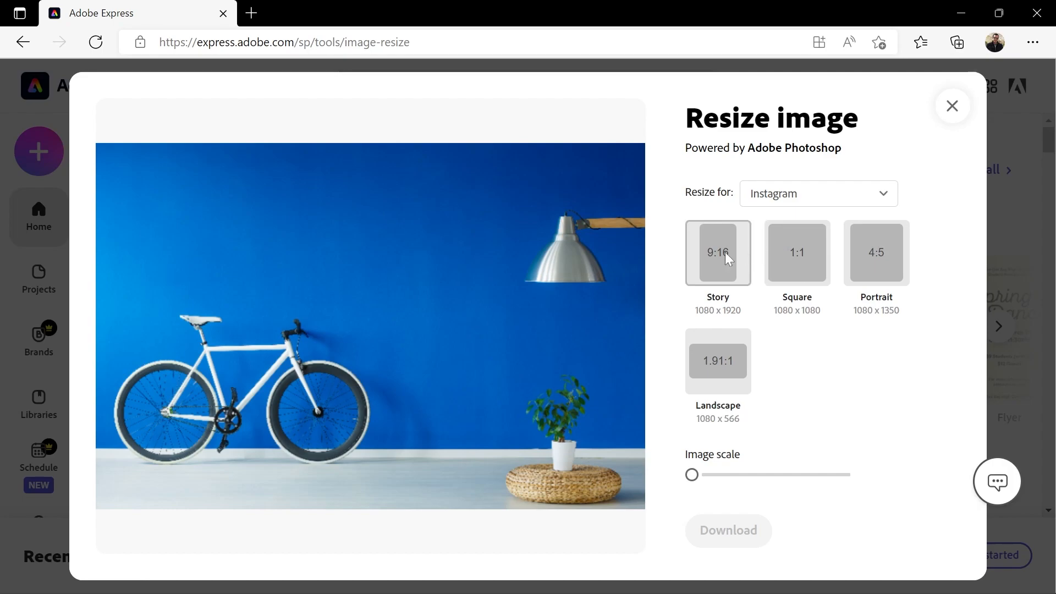
pyautogui.click(718, 253)
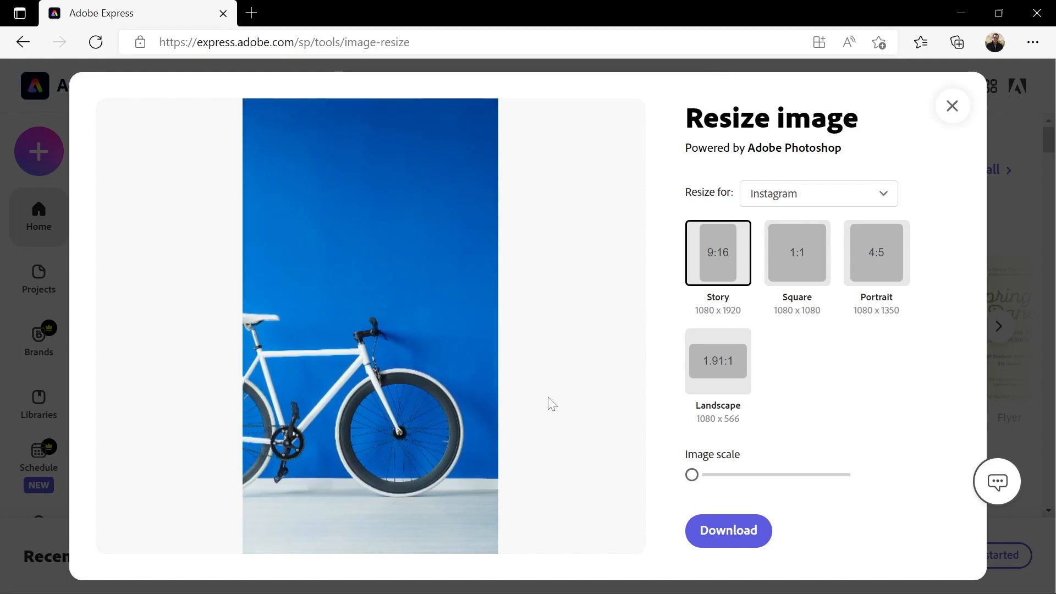
pyautogui.moveTo(692, 474); pyautogui.dragTo(706, 475)
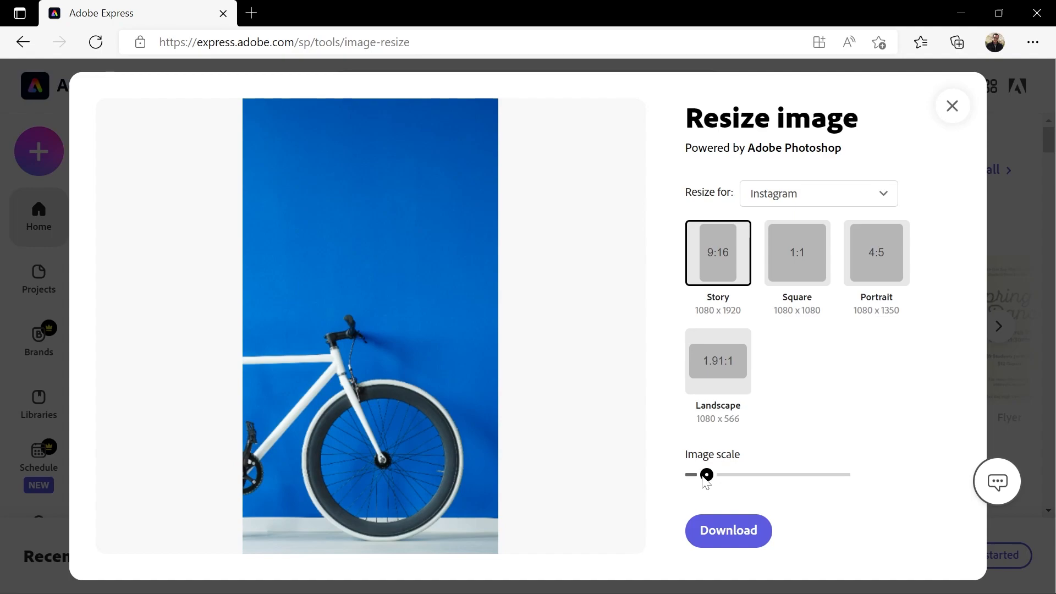
pyautogui.moveTo(705, 475); pyautogui.dragTo(705, 474)
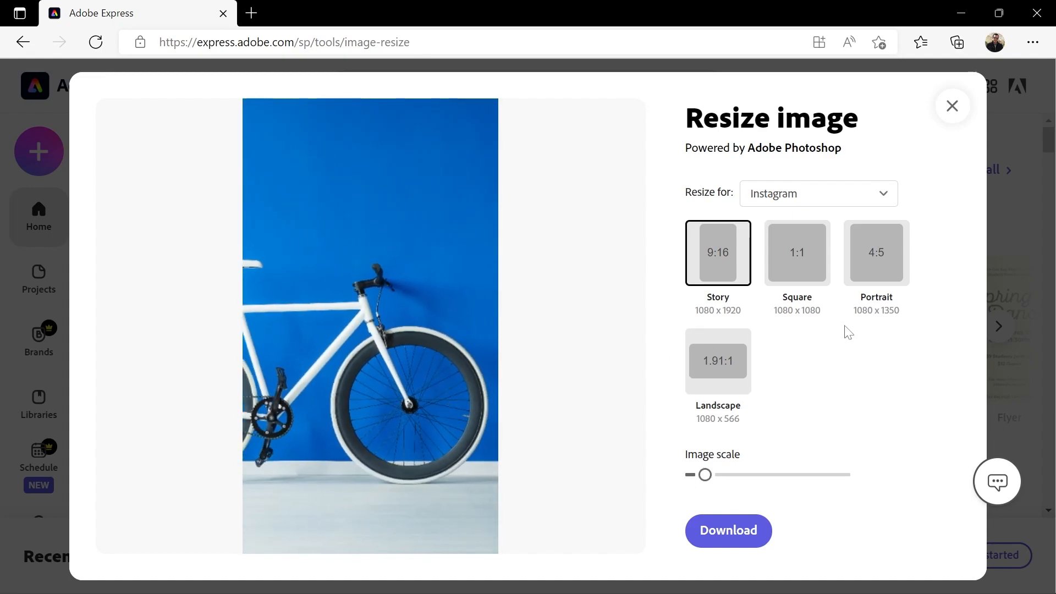
pyautogui.click(797, 253)
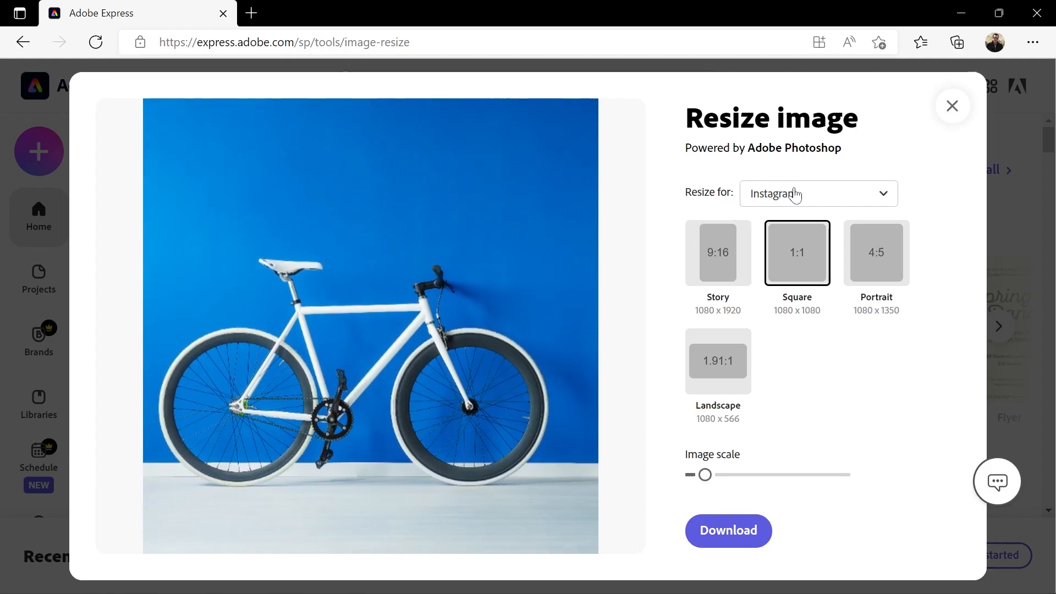
# Crop the photo to a YouTube thumbnail and enlarge it slightly.
pyautogui.click(818, 194)
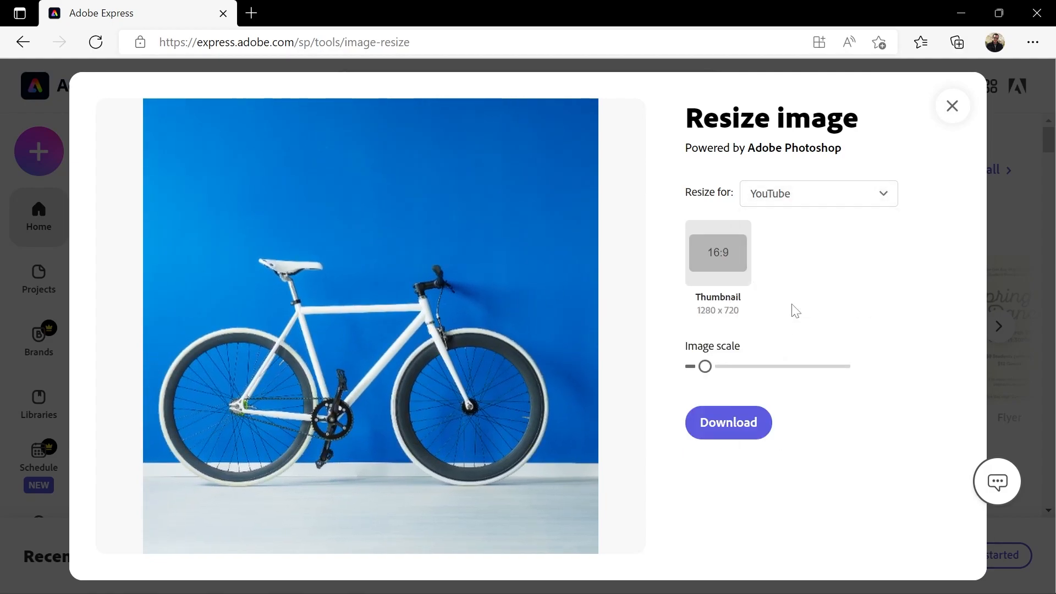
pyautogui.click(718, 253)
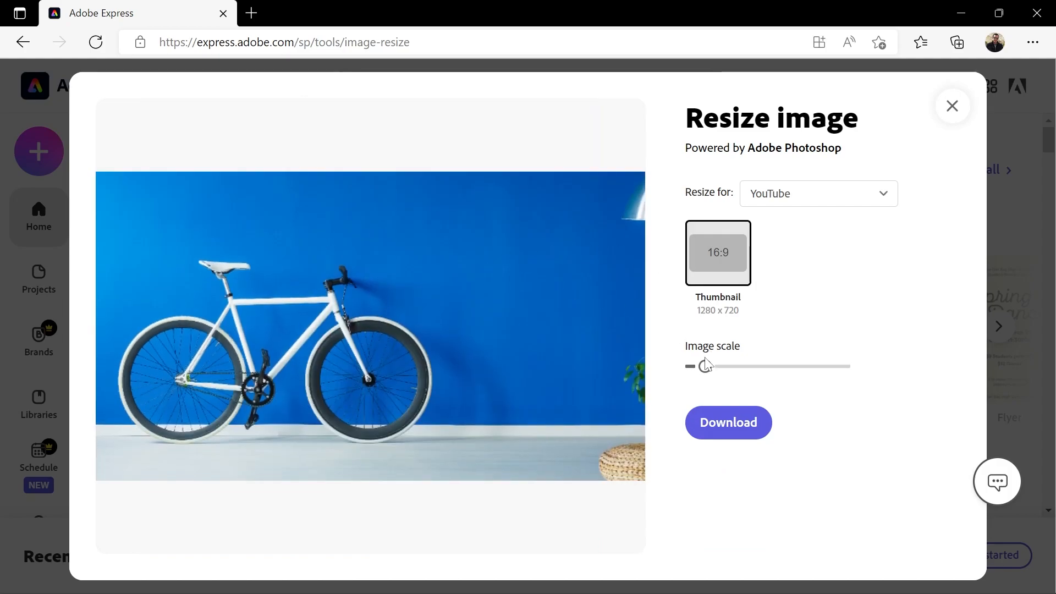
pyautogui.moveTo(705, 366); pyautogui.dragTo(714, 366)
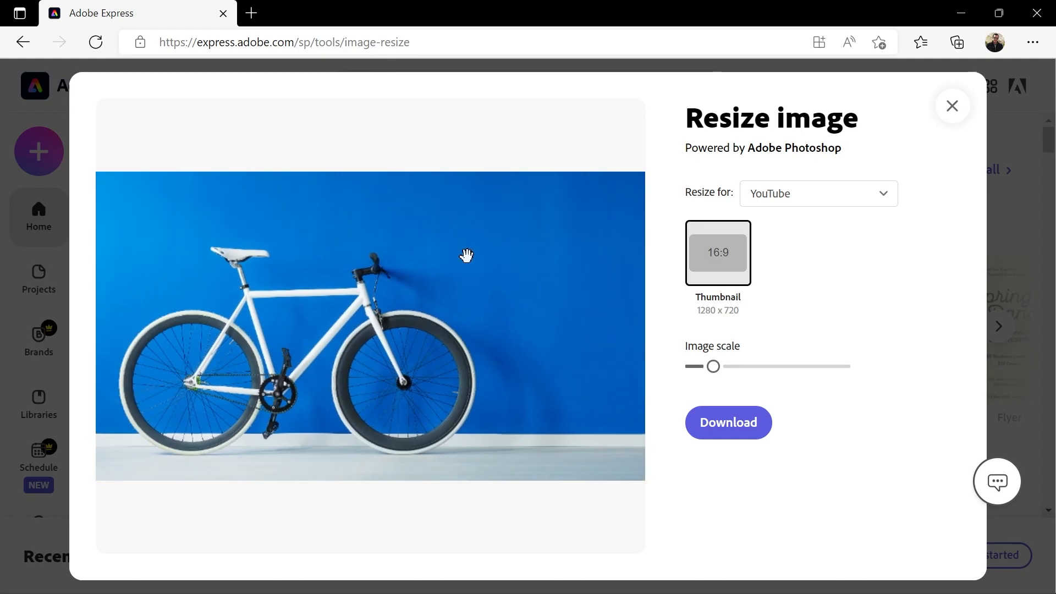
# Try the Standard Portrait and Square shapes, then choose Custom sizing.
pyautogui.click(819, 194)
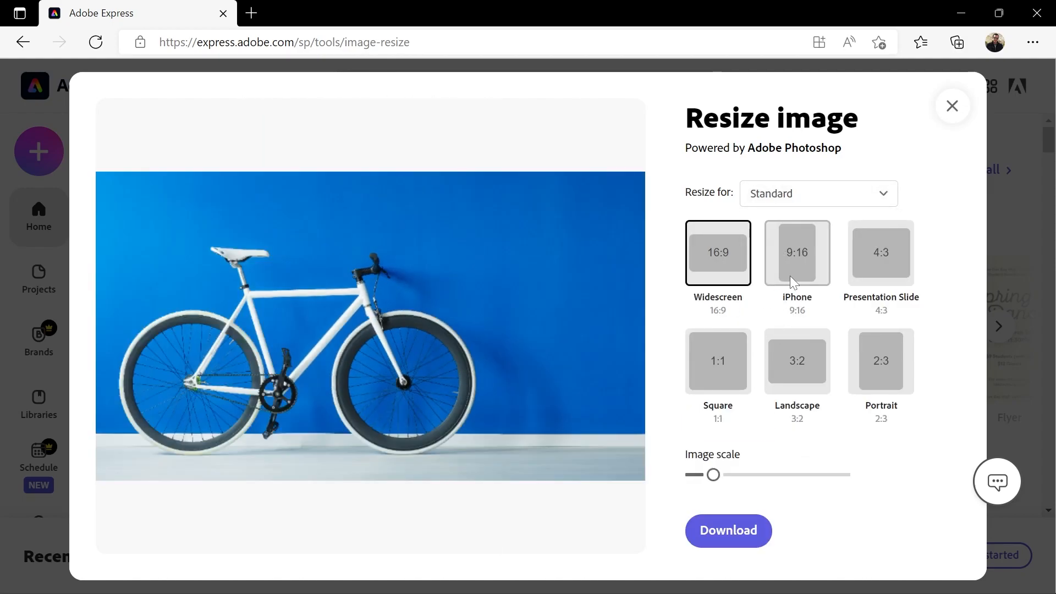
pyautogui.click(881, 361)
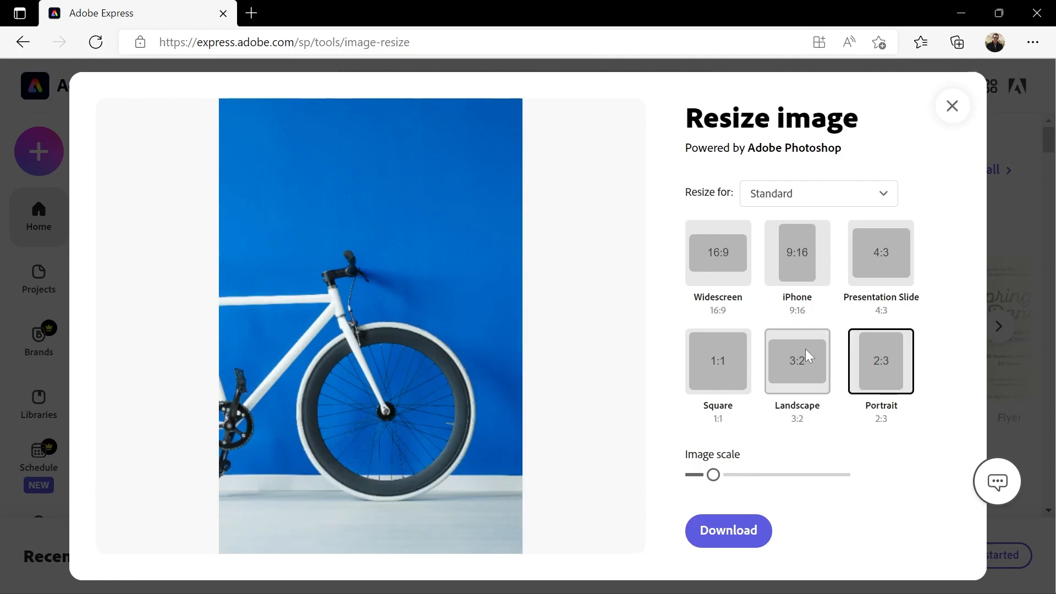
pyautogui.click(718, 361)
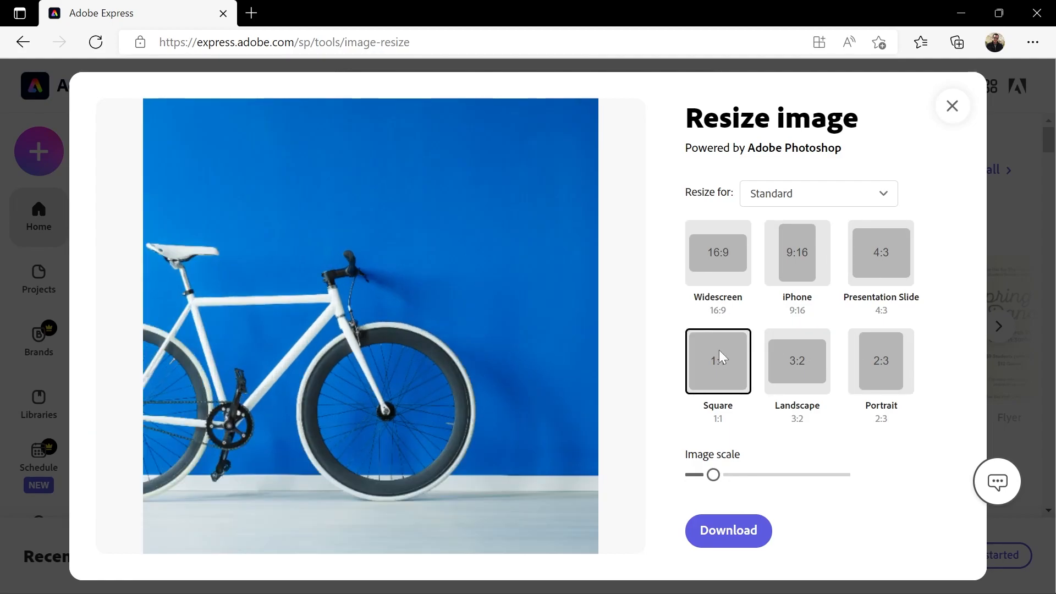
pyautogui.click(819, 193)
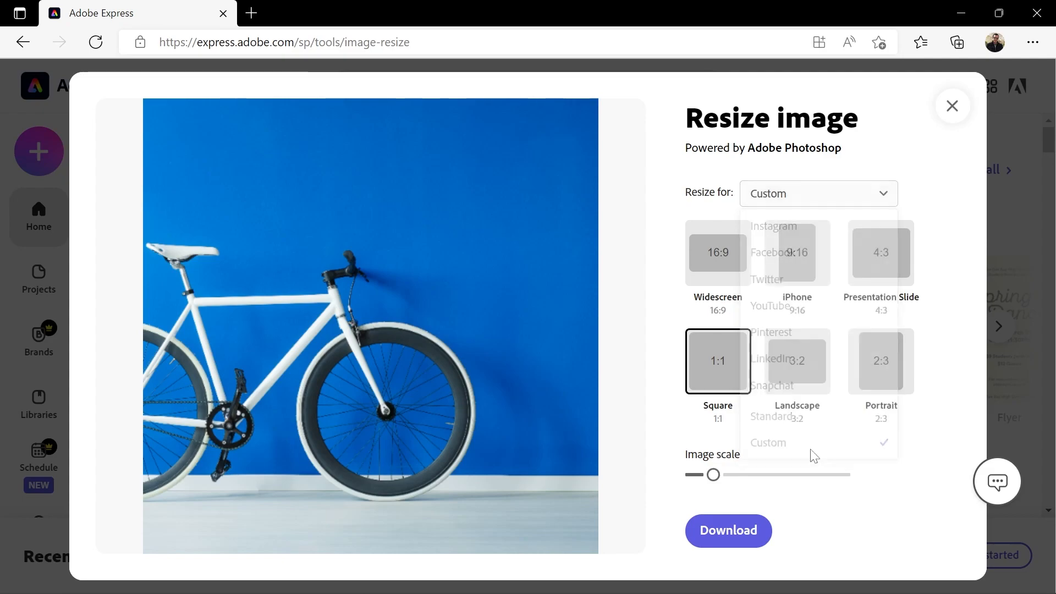
# Enter 1000 px as the custom width, keeping height at 1000 px.
pyautogui.click(768, 443)
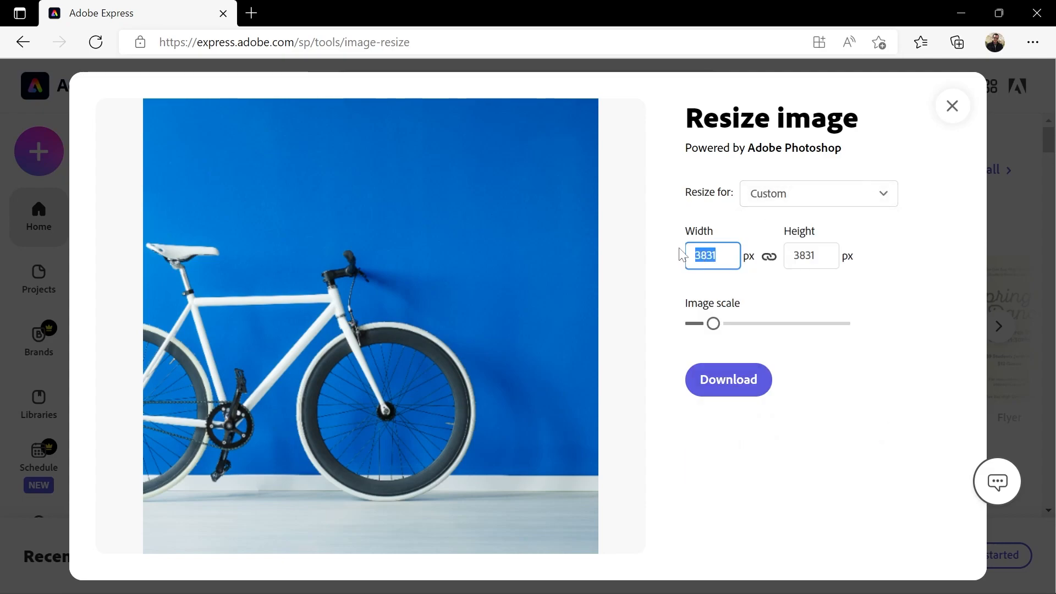
pyautogui.write('1000')
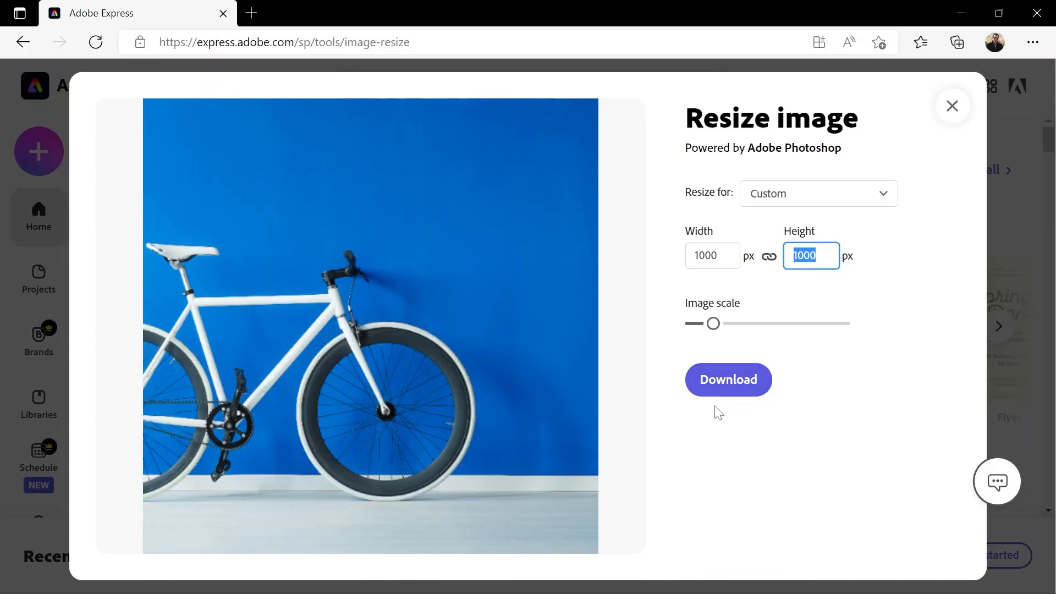
# Open the square photo in the editor, close Edit background, and show download file types.
pyautogui.click(728, 380)
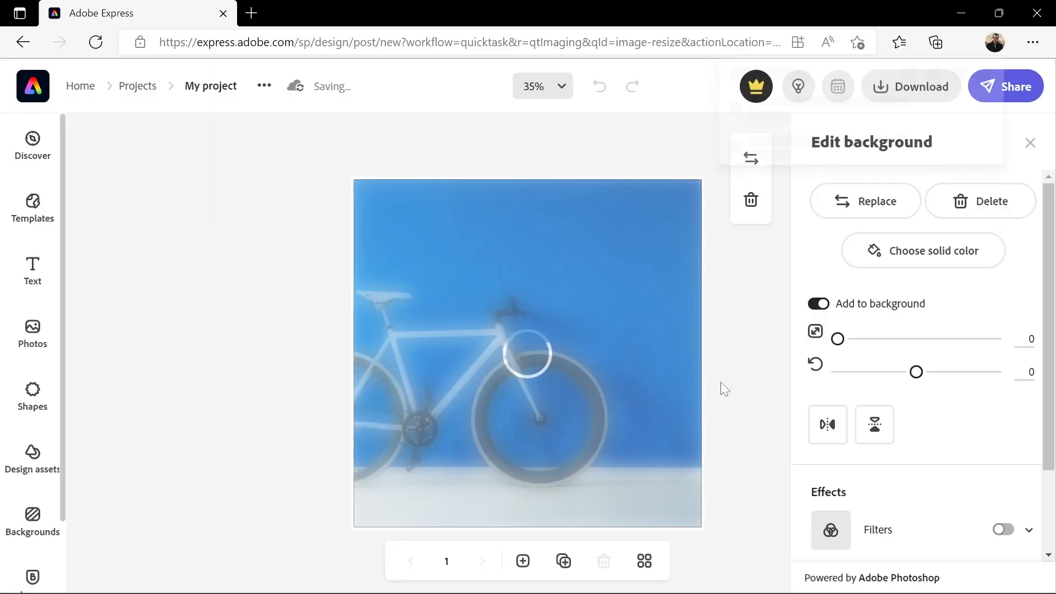
pyautogui.click(956, 42)
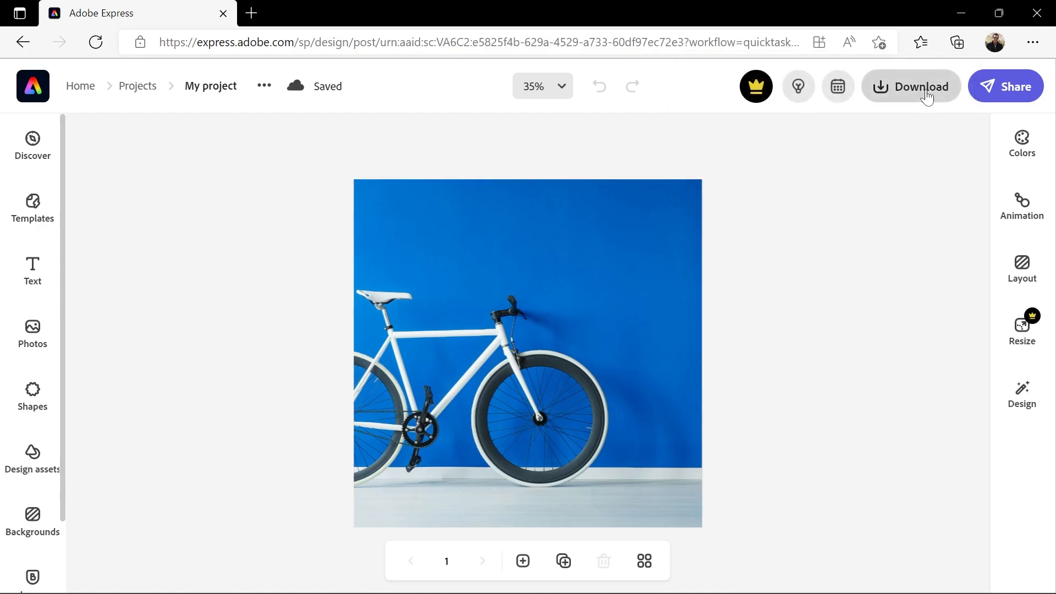
pyautogui.click(921, 86)
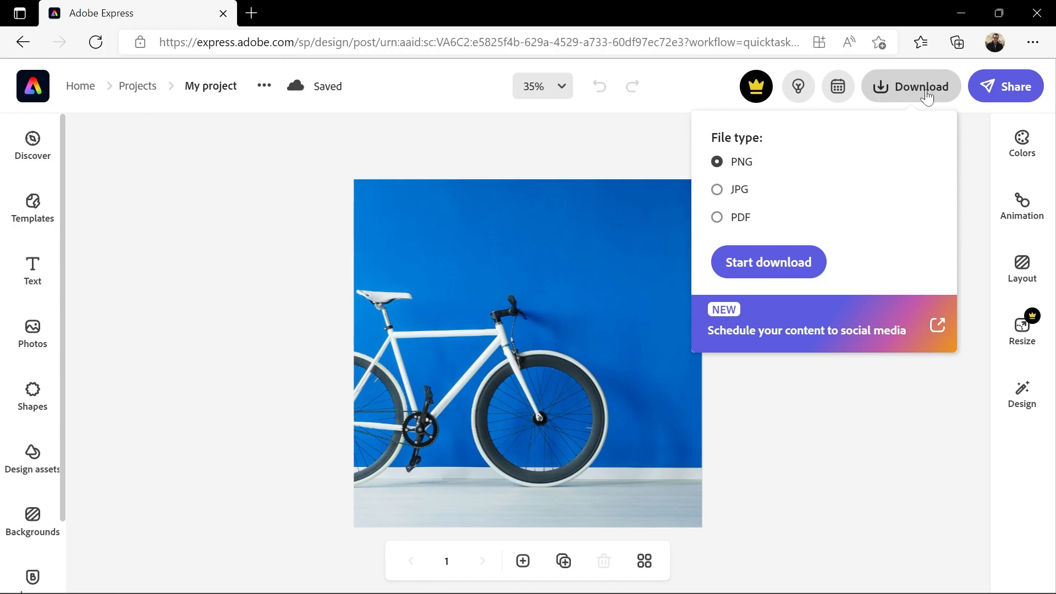